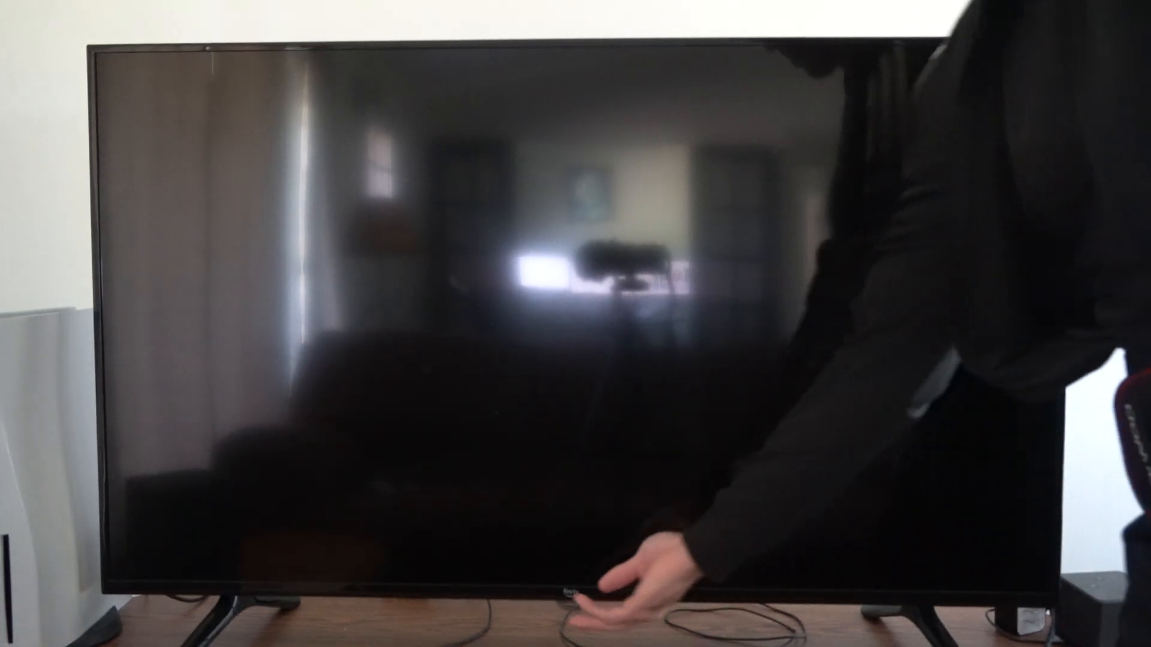
Step: Power the television on so the Fire TV home screen loads
click(580, 580)
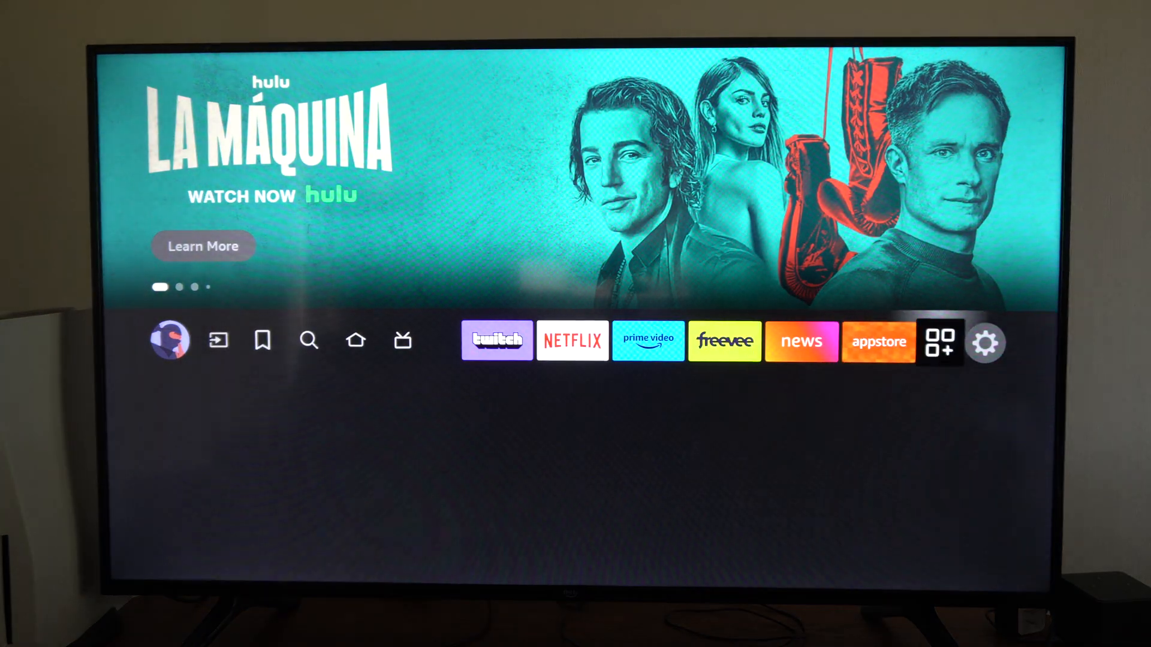
Step: Unpair Alexa Voice Remote 1 from Controllers & Bluetooth Devices > Alexa Voice Remotes, then return Home
click(986, 342)
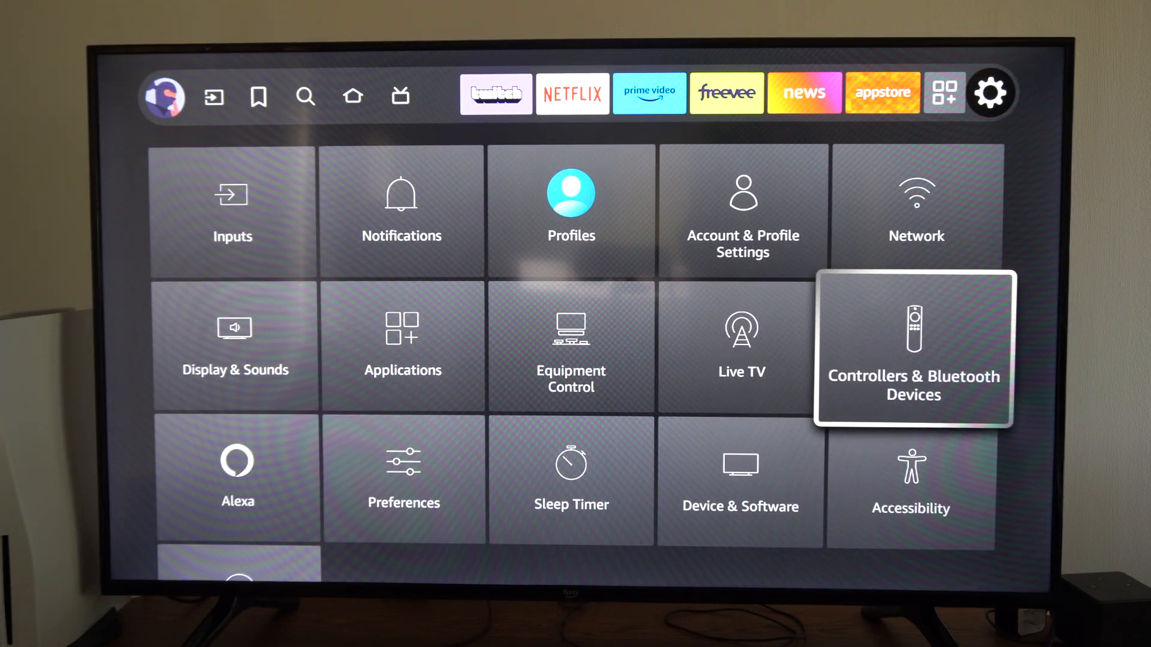
click(913, 349)
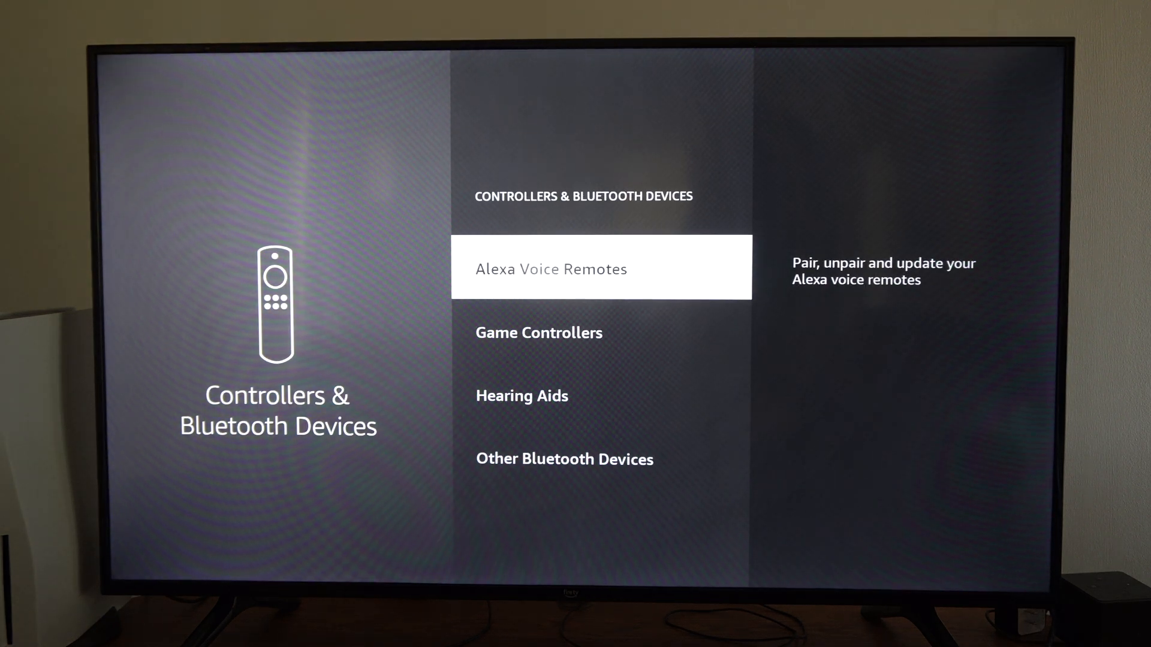
click(550, 268)
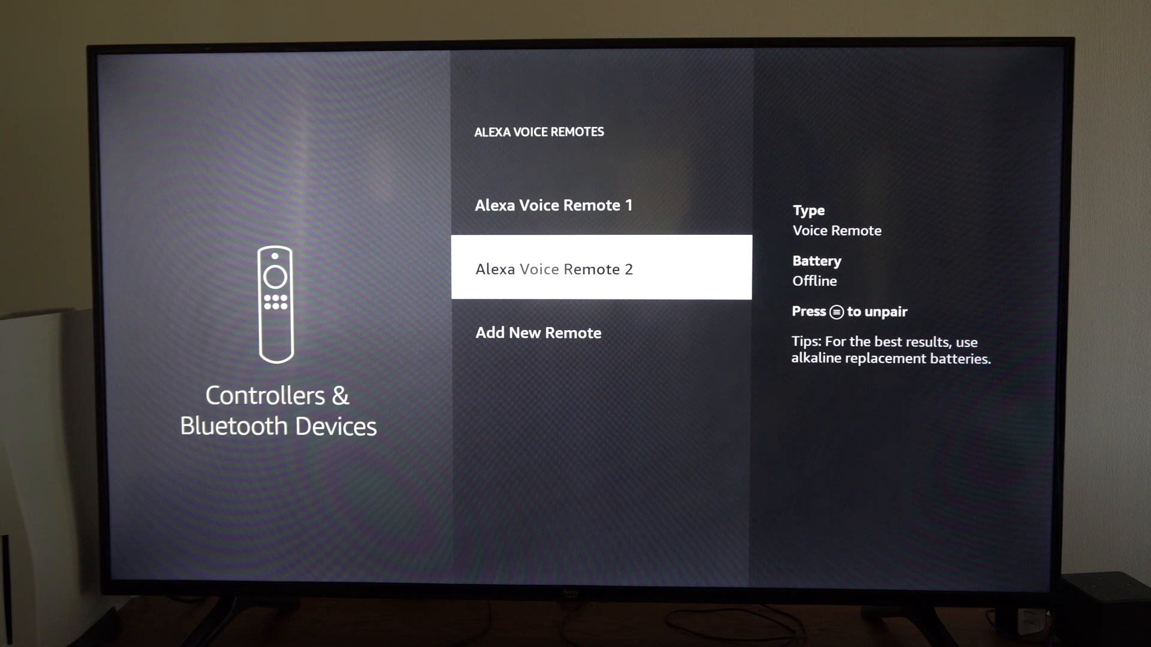
click(538, 332)
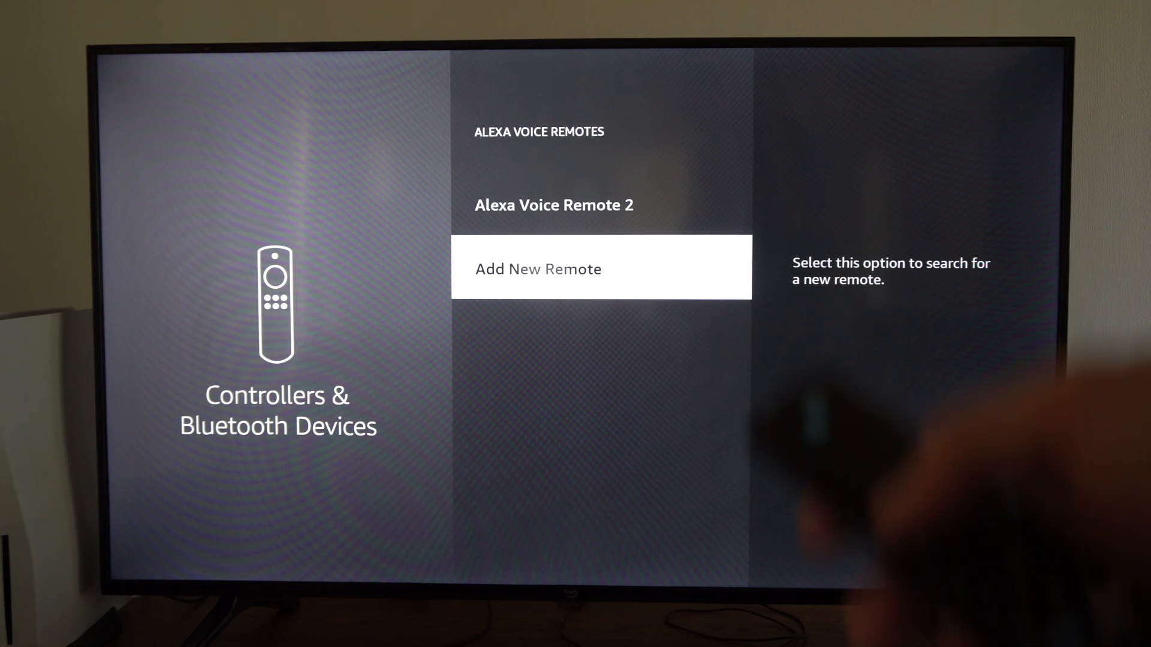
key(up)
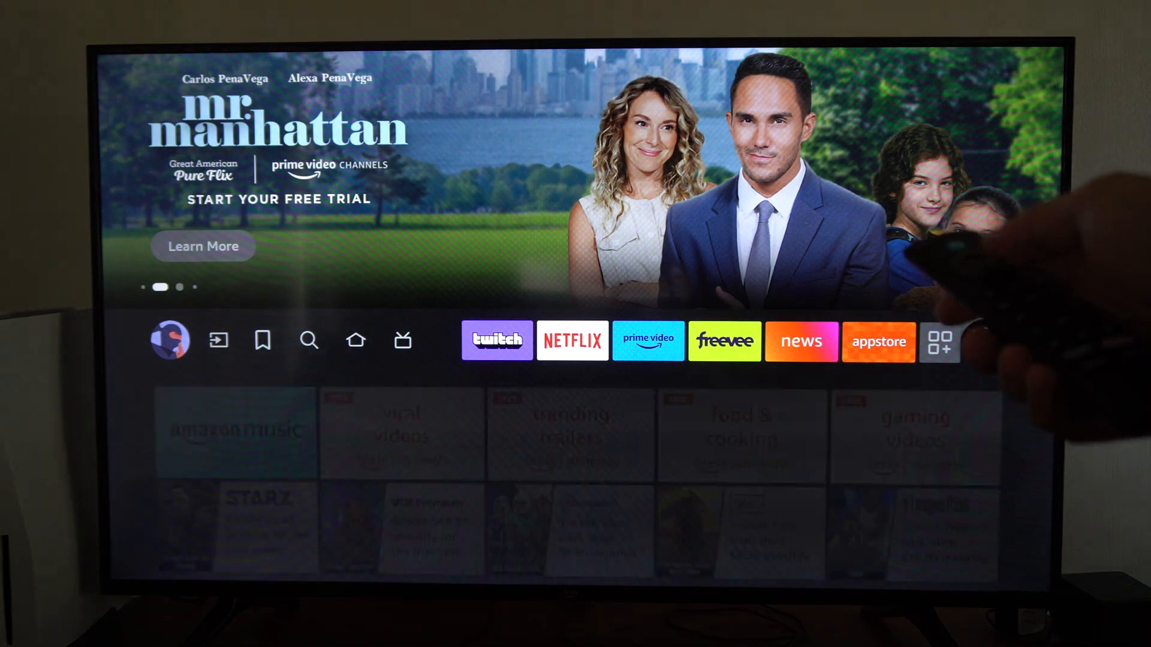
Step: Reopen Controllers & Bluetooth Devices from Settings and back out to the settings grid
click(940, 341)
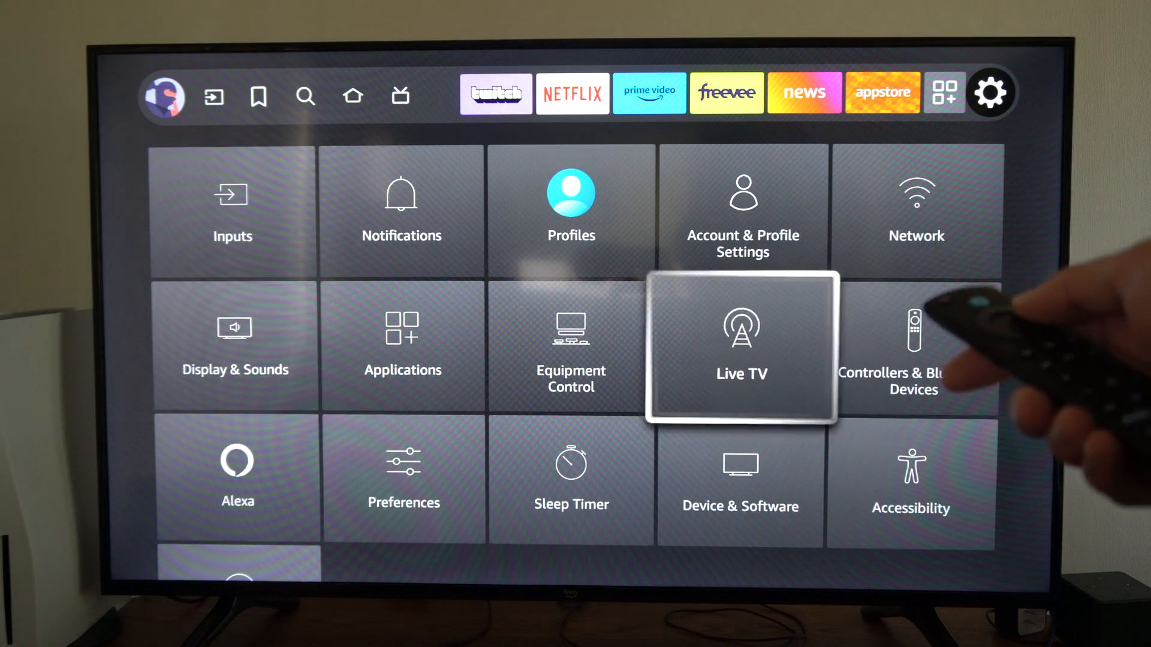
click(910, 345)
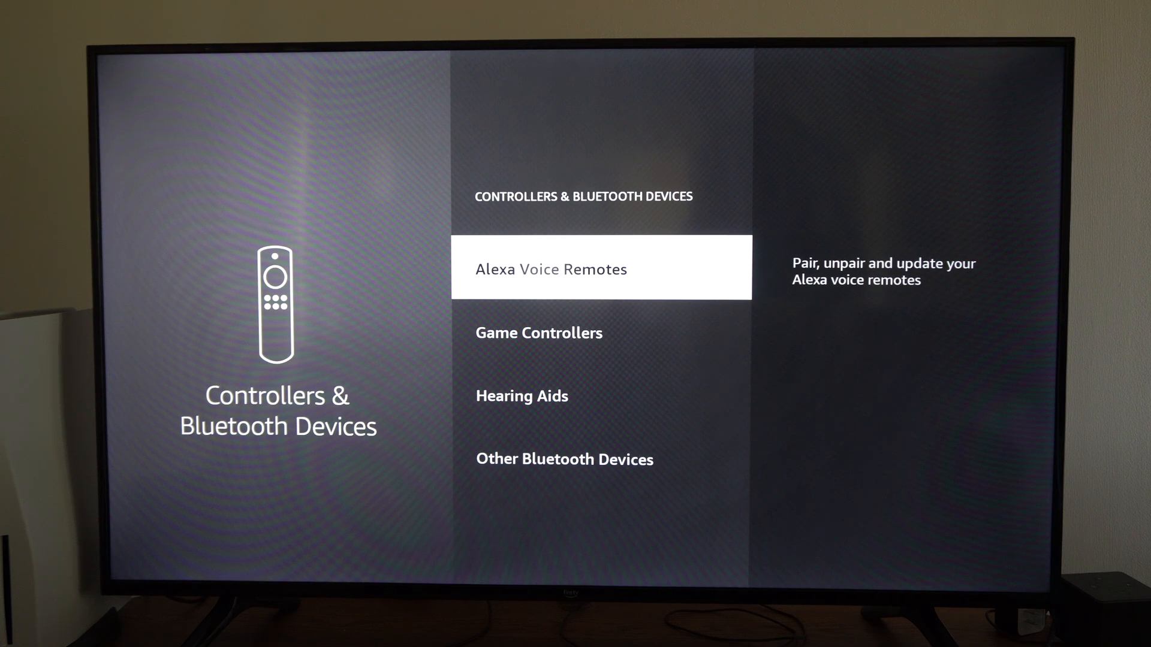
key(Back)
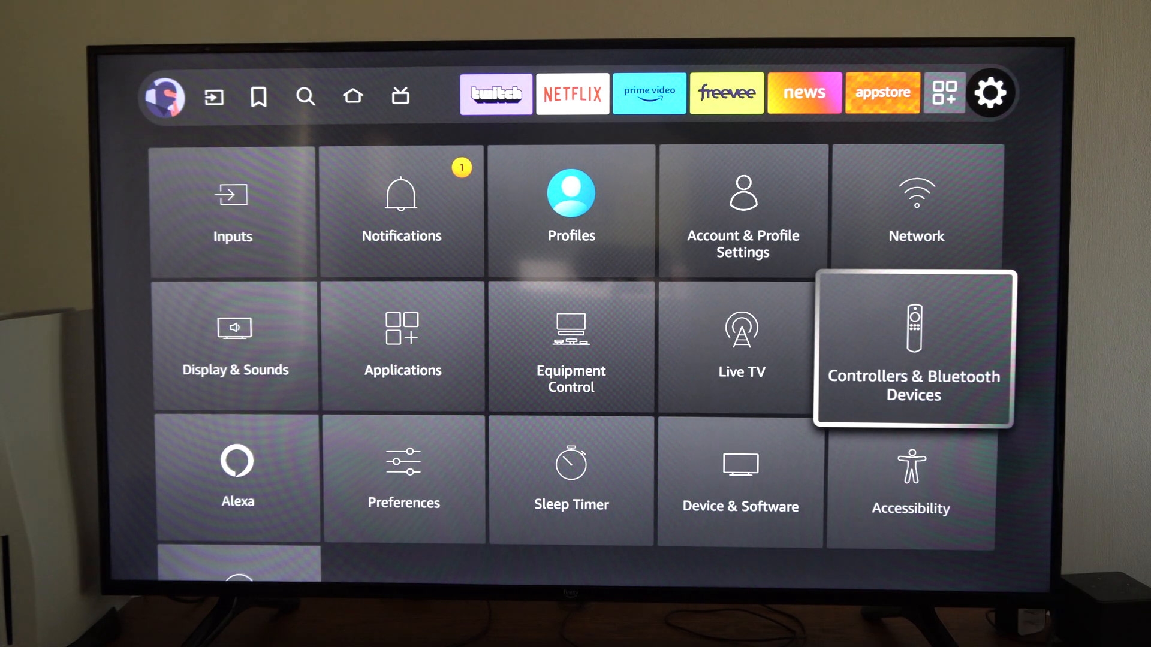